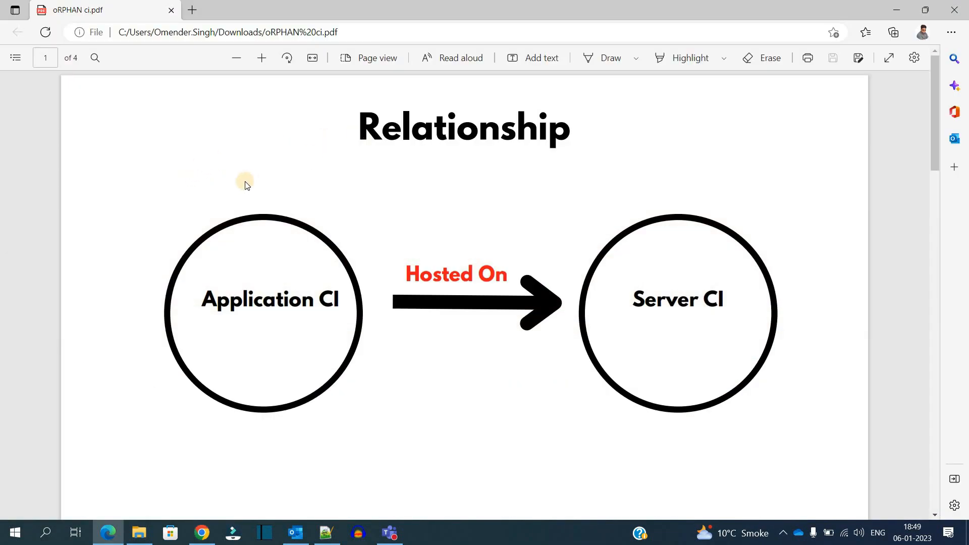
pyautogui.moveTo(400, 196)
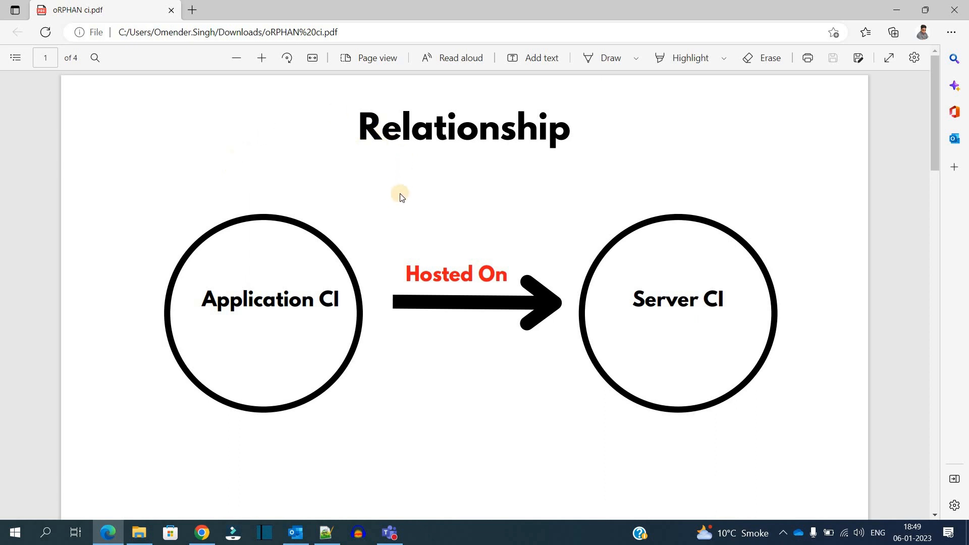
pyautogui.moveTo(245, 289)
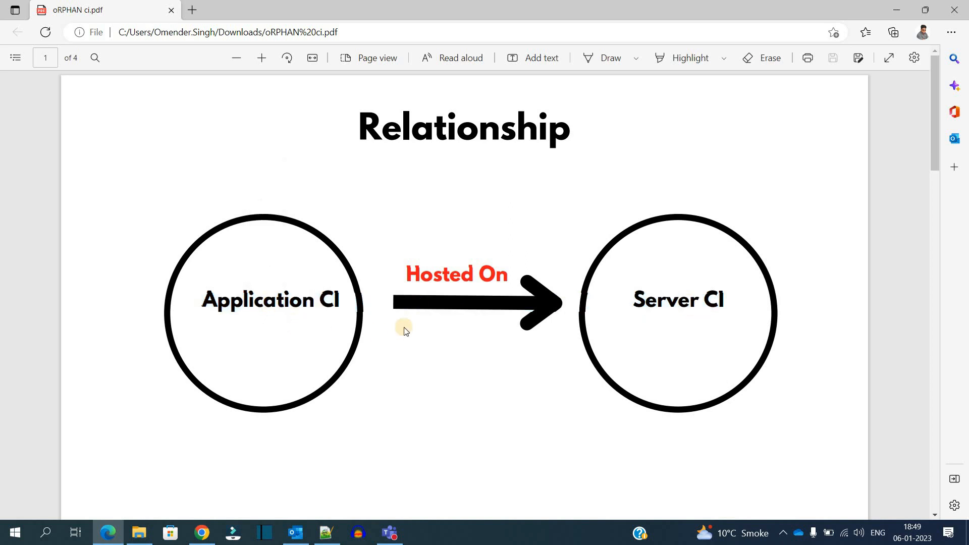
pyautogui.moveTo(459, 275)
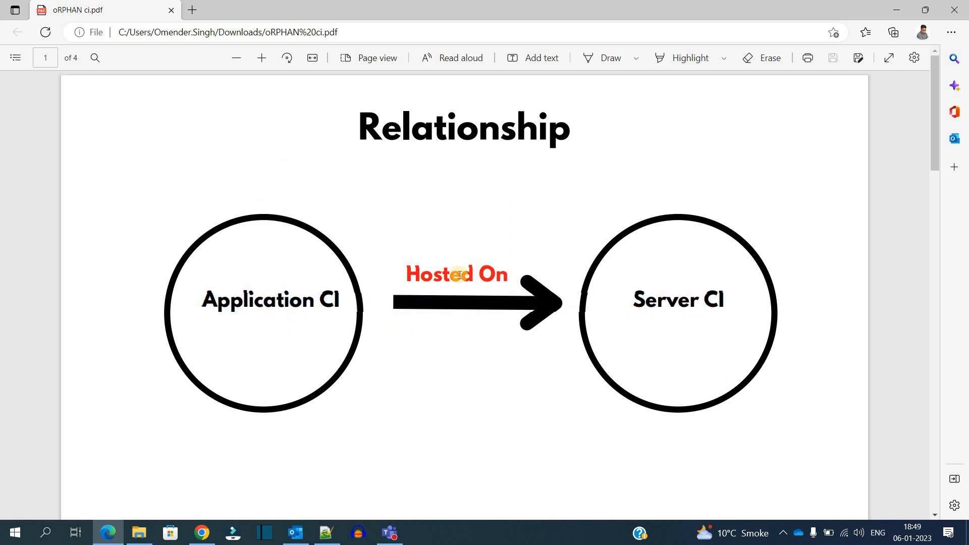
# Select the red 'Hosted On' label on the Relationship page as text.
pyautogui.doubleClick(456, 274)
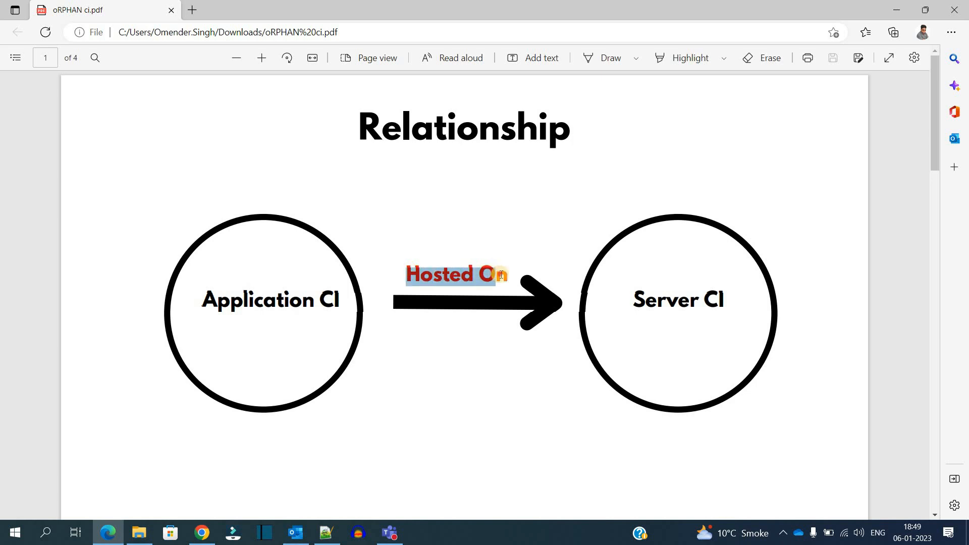
pyautogui.moveTo(462, 344)
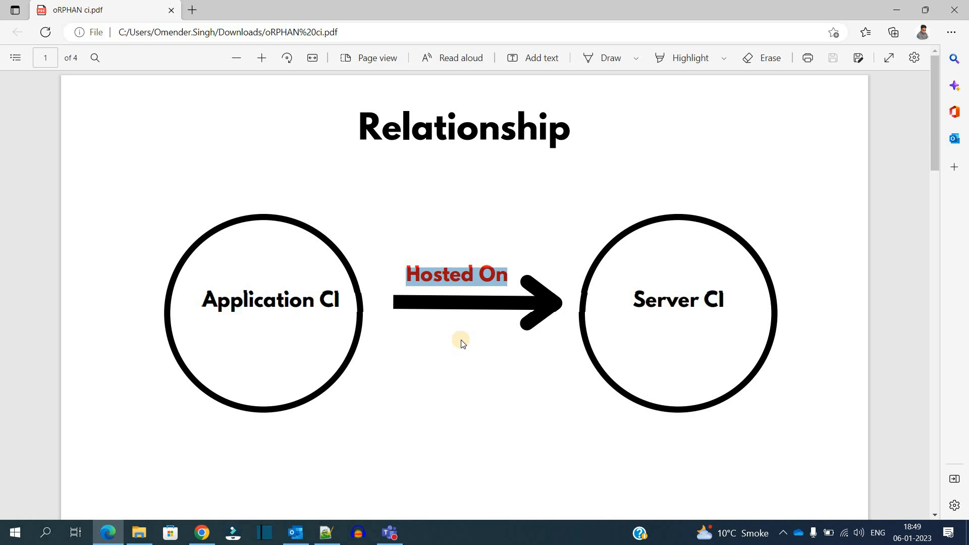
# Scroll down past the Relationship slide to the page 2 Discovery diagram.
pyautogui.scroll(-3)
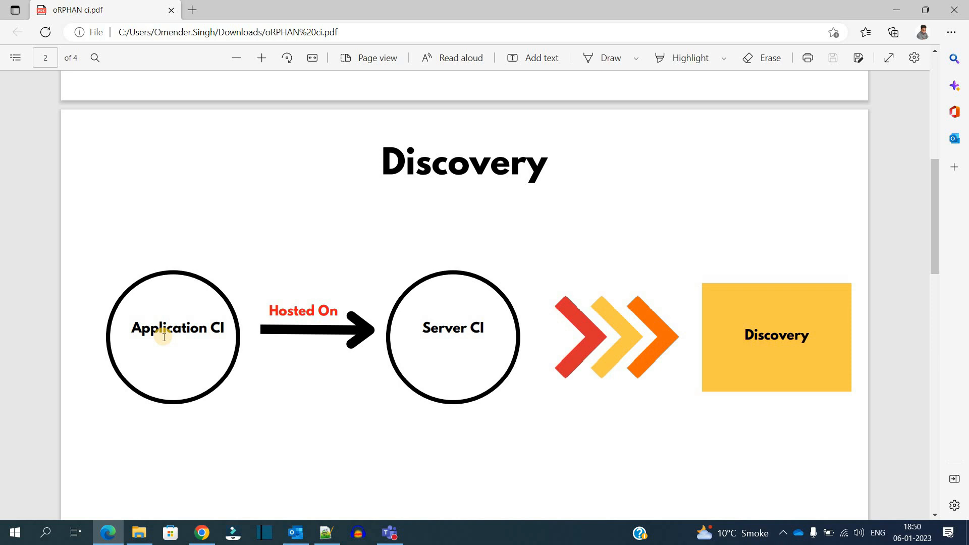
pyautogui.moveTo(507, 211)
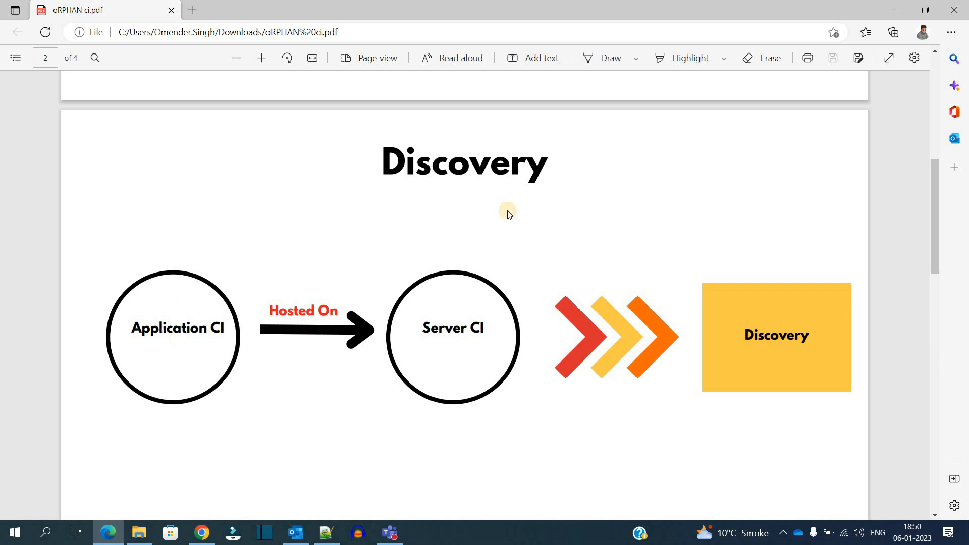
pyautogui.moveTo(518, 327)
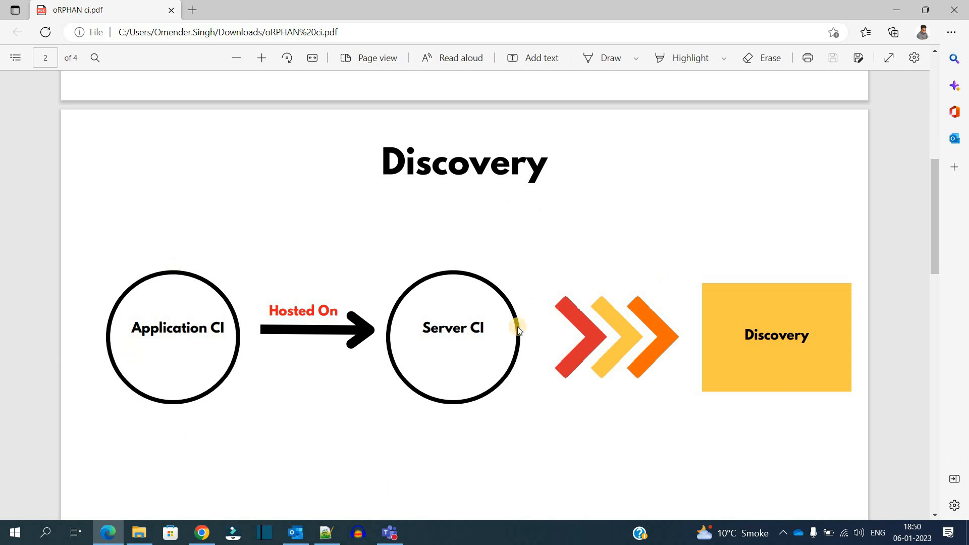
pyautogui.scroll(-3)
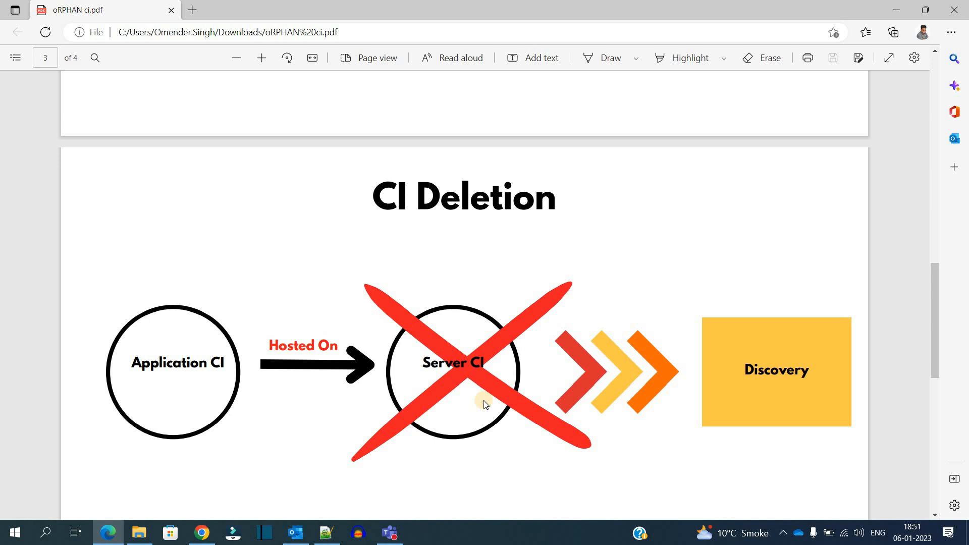
pyautogui.moveTo(277, 399)
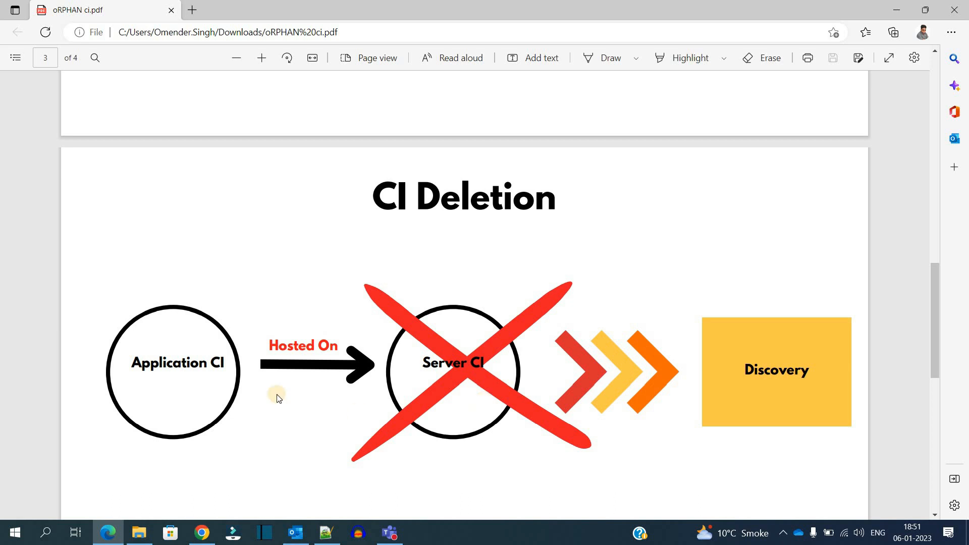
pyautogui.moveTo(195, 441)
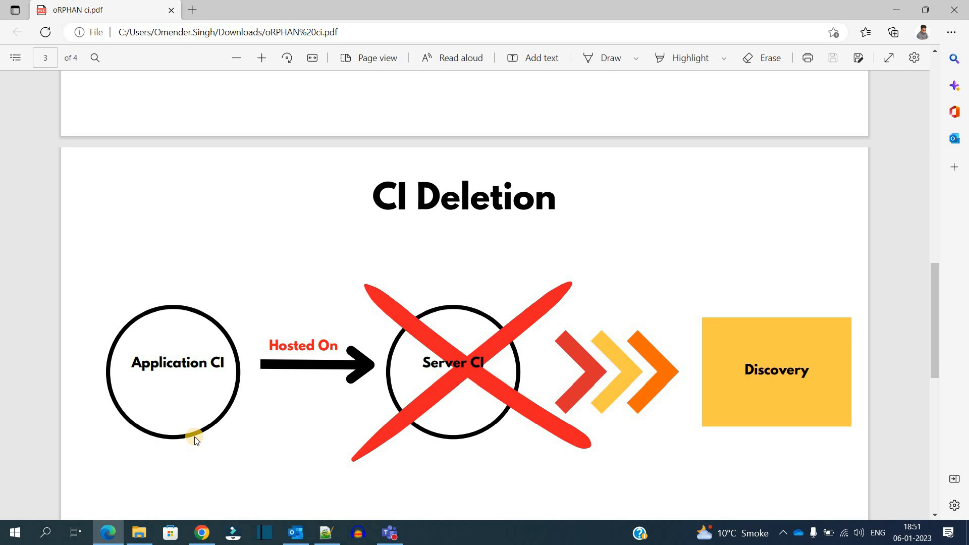
pyautogui.moveTo(136, 400)
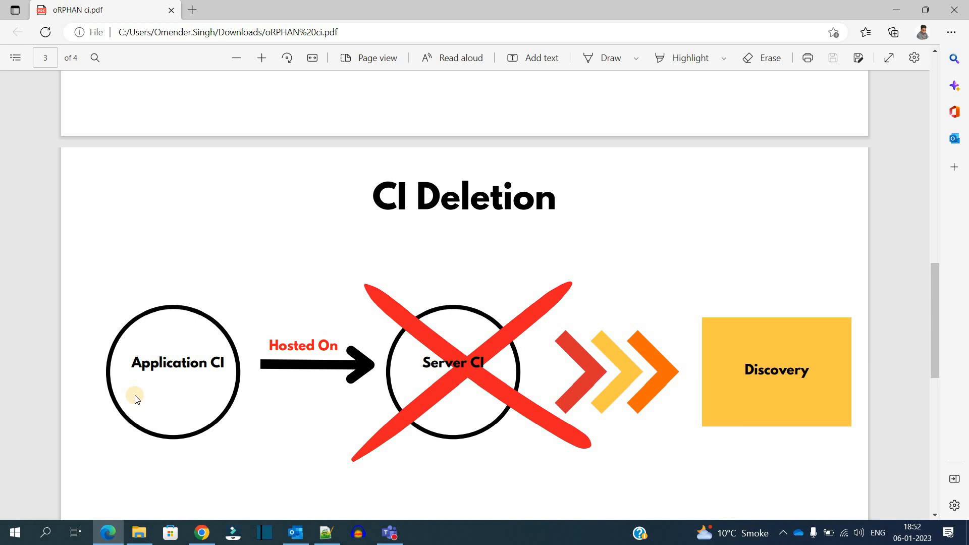
pyautogui.moveTo(144, 327)
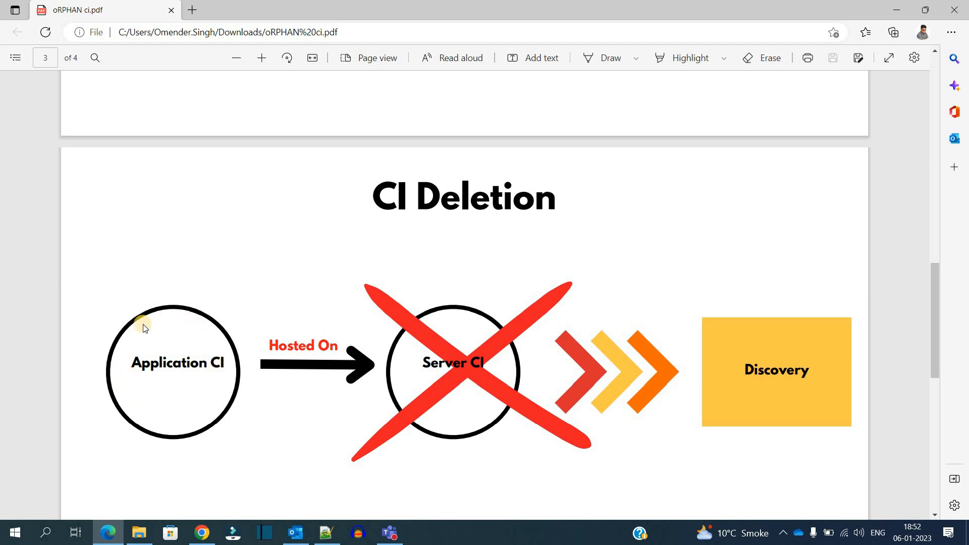
pyautogui.moveTo(119, 374)
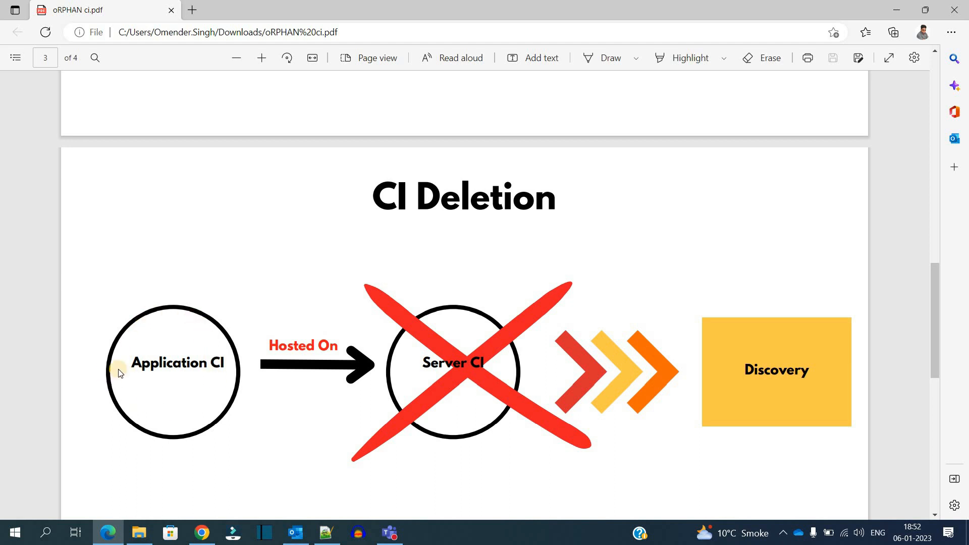
# Scroll down to page 4 of 4, the Orphan CI diagram.
pyautogui.scroll(-3)
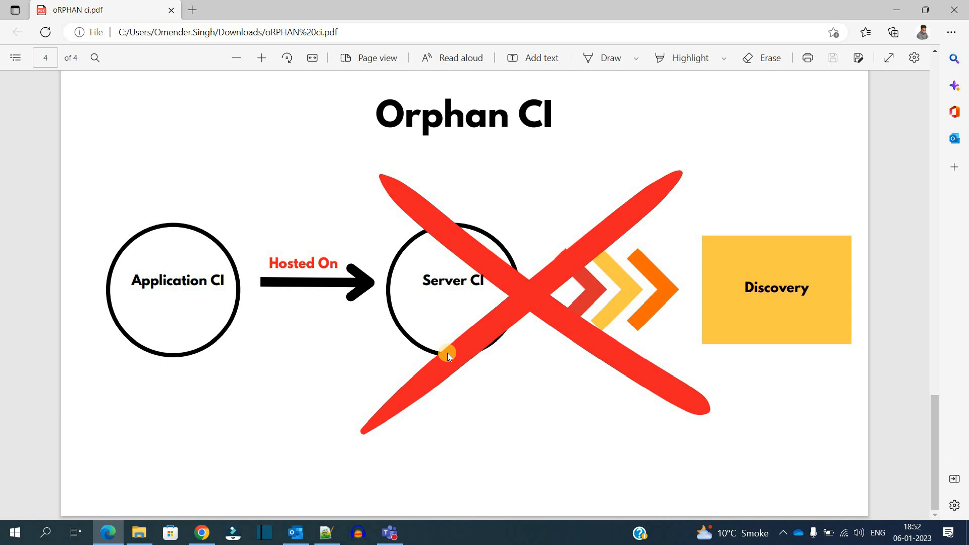
pyautogui.moveTo(326, 396)
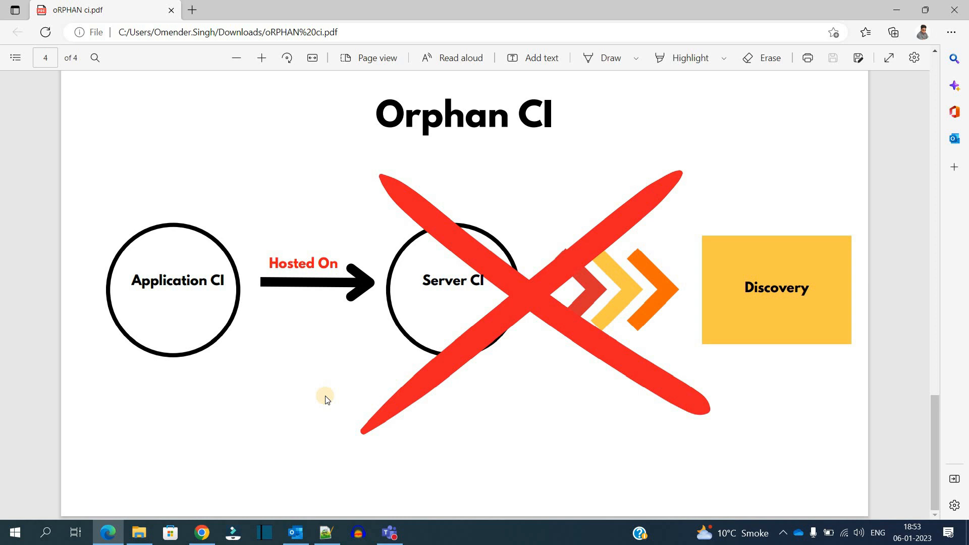
pyautogui.moveTo(295, 380)
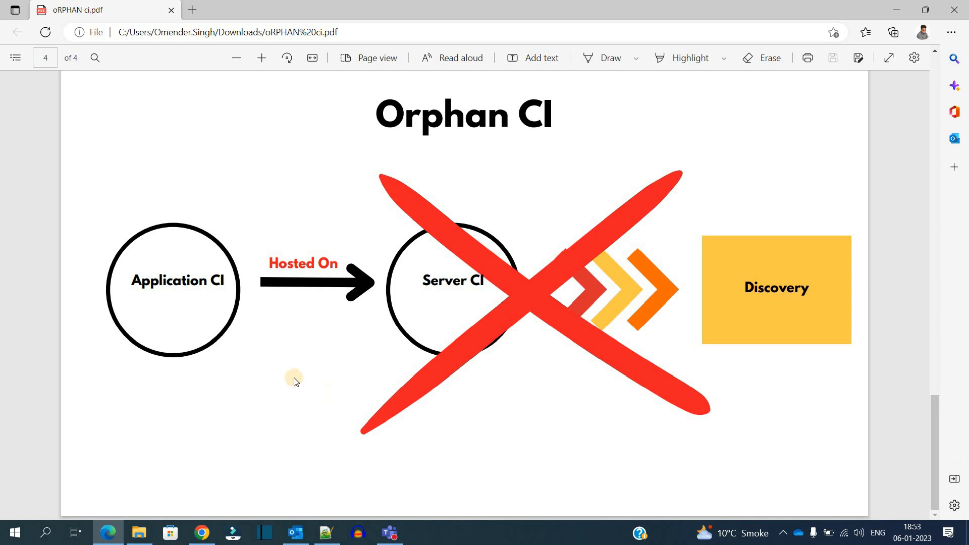
pyautogui.moveTo(229, 425)
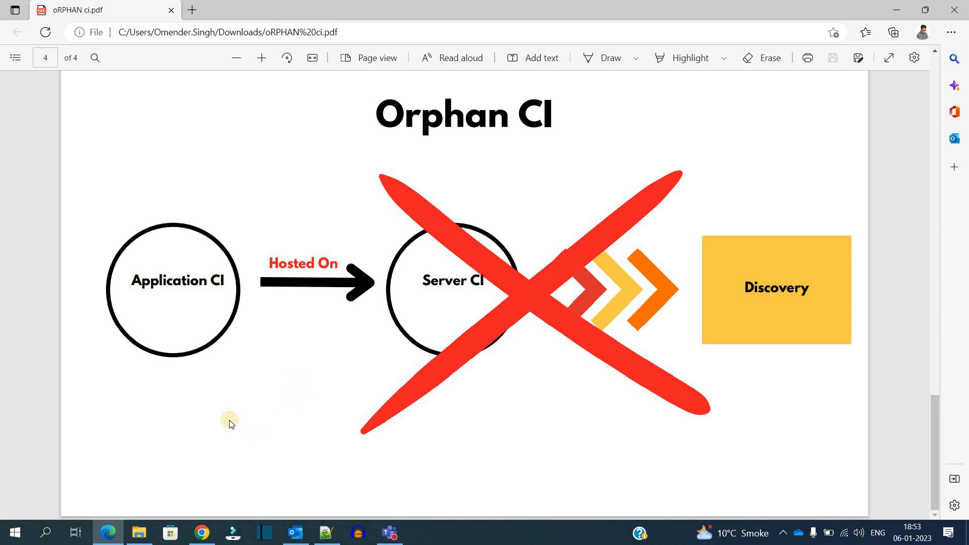